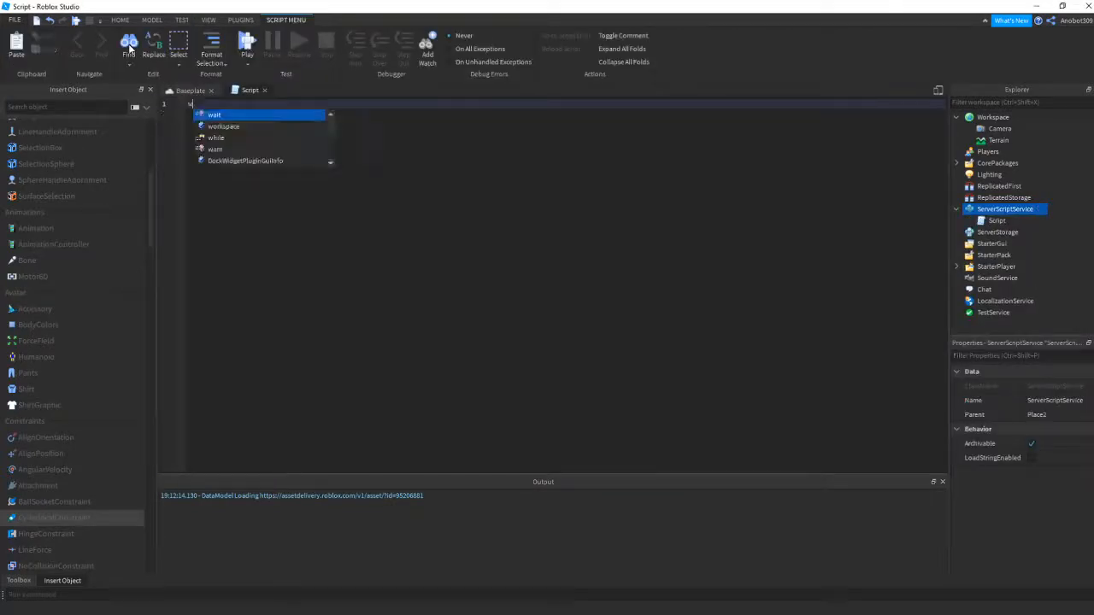
Start the script line with workspace.Terrain:FillBlock, picked from autocomplete
{"action": "type", "text": "workspace:"}
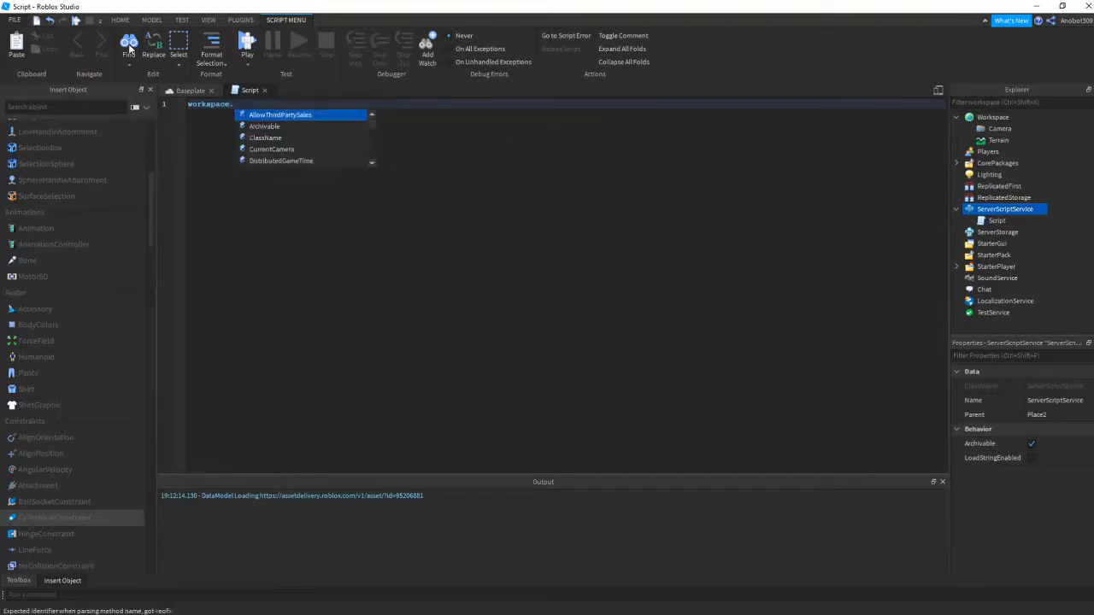
{"action": "type", "text": "Terrain.f"}
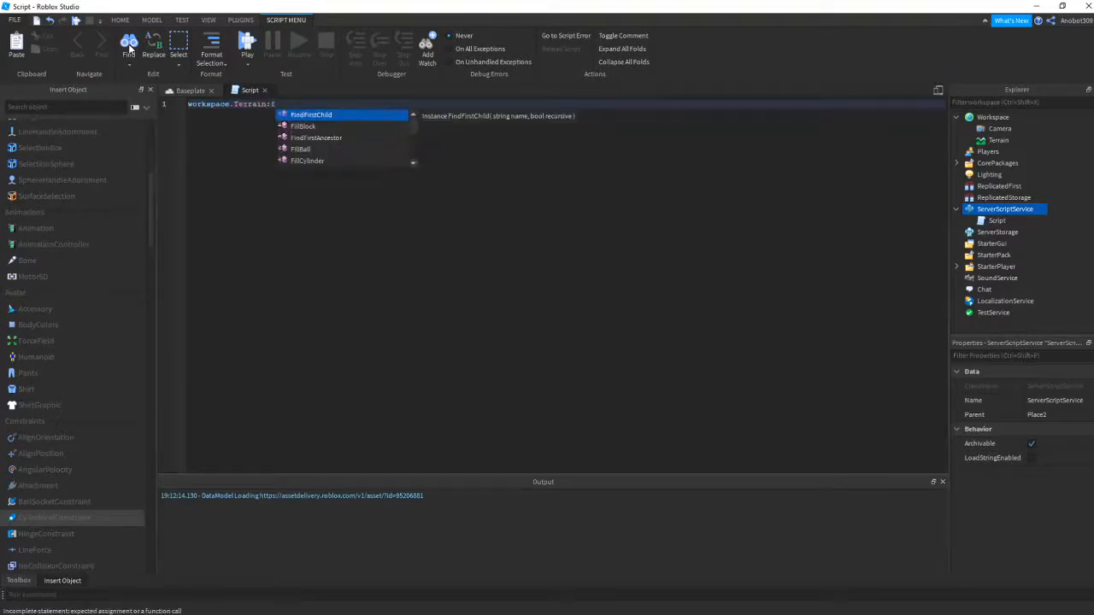
{"action": "left_click", "coordinate": [302, 126]}
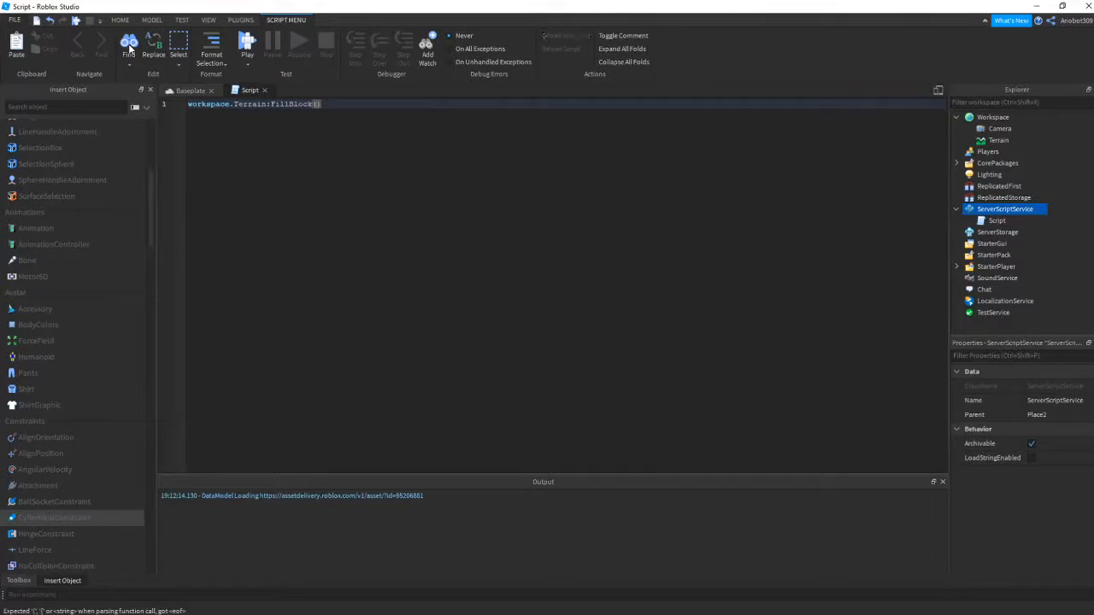
Pass FillBlock CFrame.new(0,0,0) and a Vector3.new(2000,100,2000) size
{"action": "type", "text": "(0,0,0"}
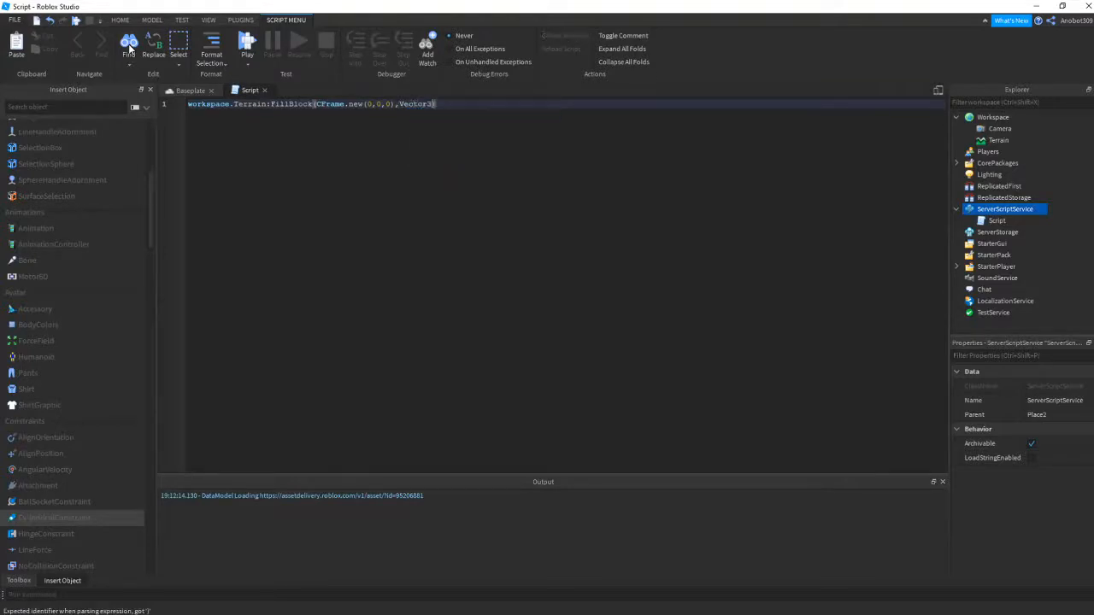
{"action": "type", "text": ".new"}
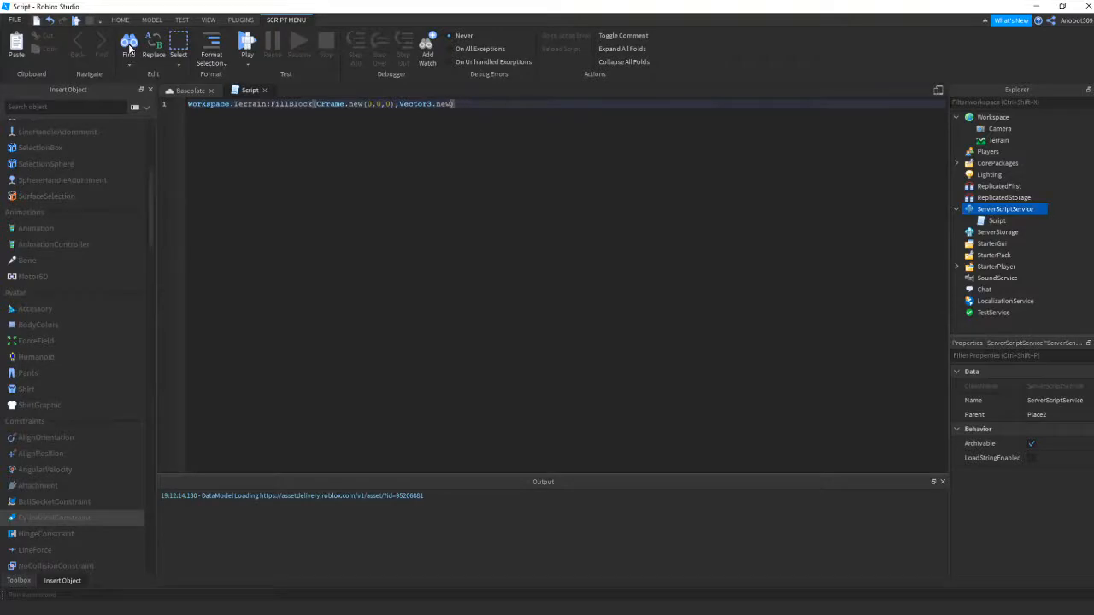
{"action": "type", "text": "2000))"}
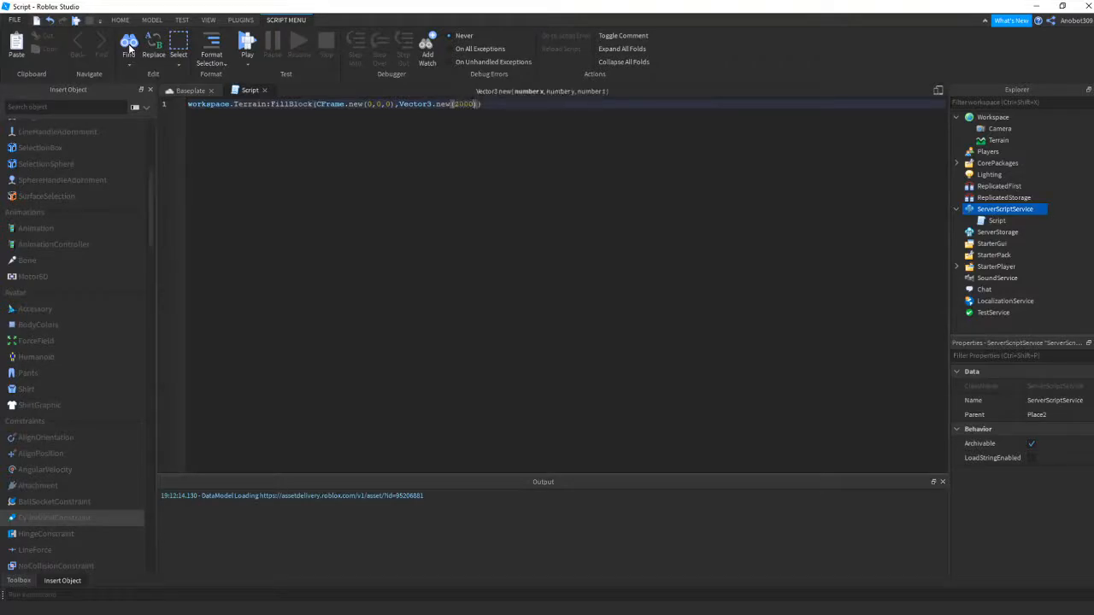
{"action": "type", "text": ",100,"}
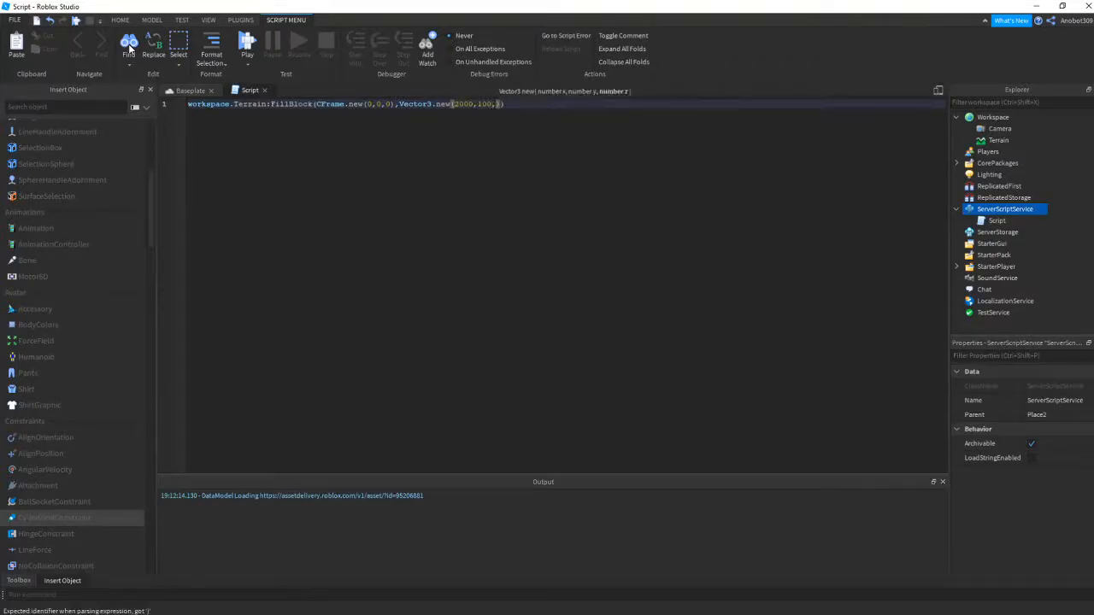
{"action": "type", "text": "2000)"}
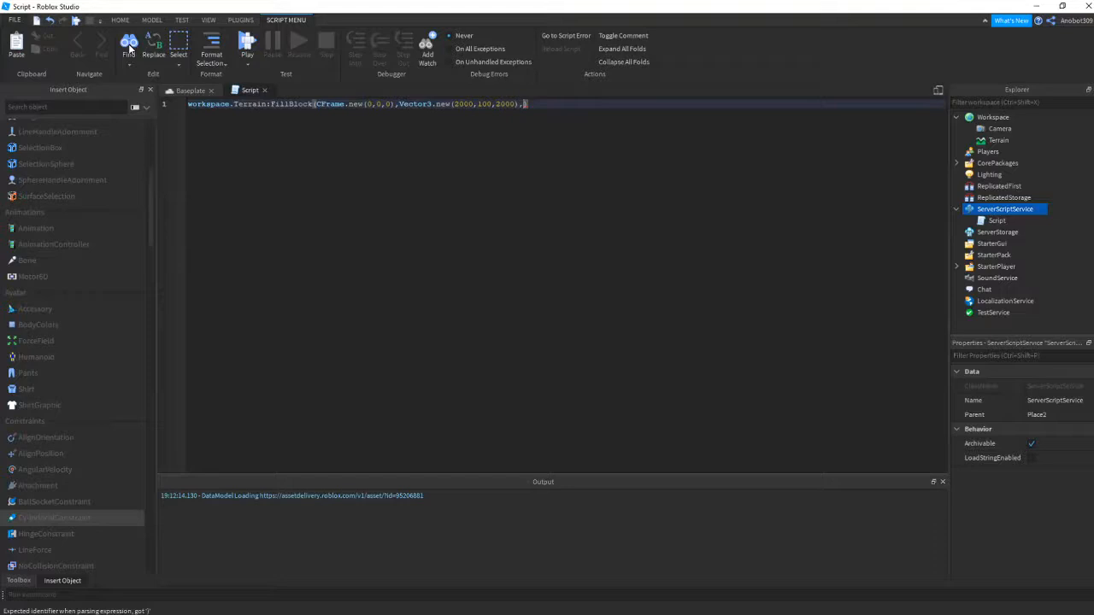
Add Enum.Material.Water as the fill material and set the test mode to Run
{"action": "type", "text": ",Enum."}
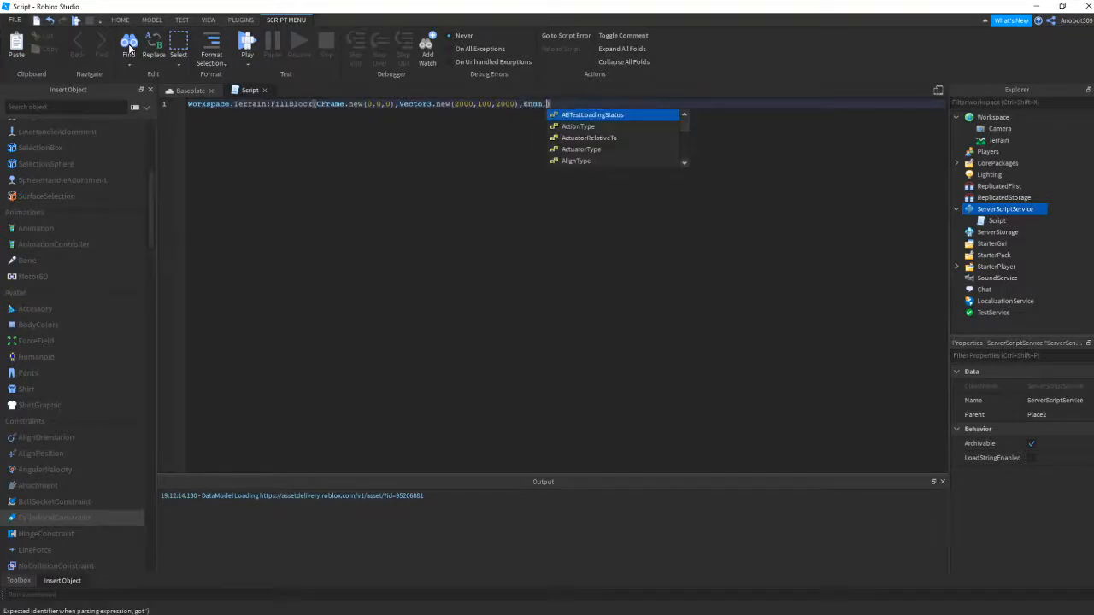
{"action": "type", "text": "Material.w"}
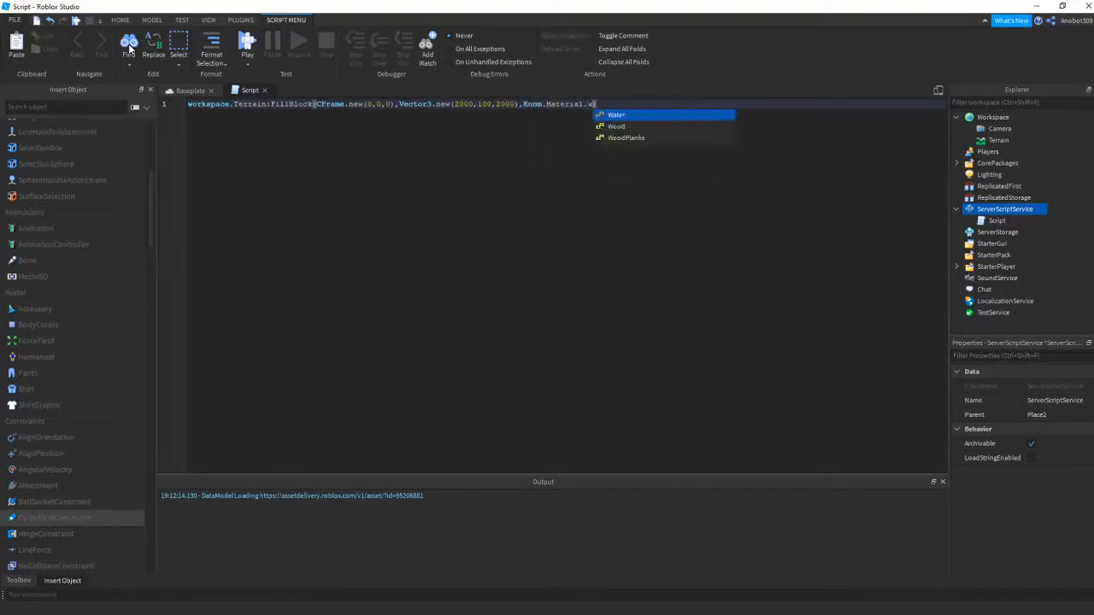
{"action": "left_click", "coordinate": [621, 114]}
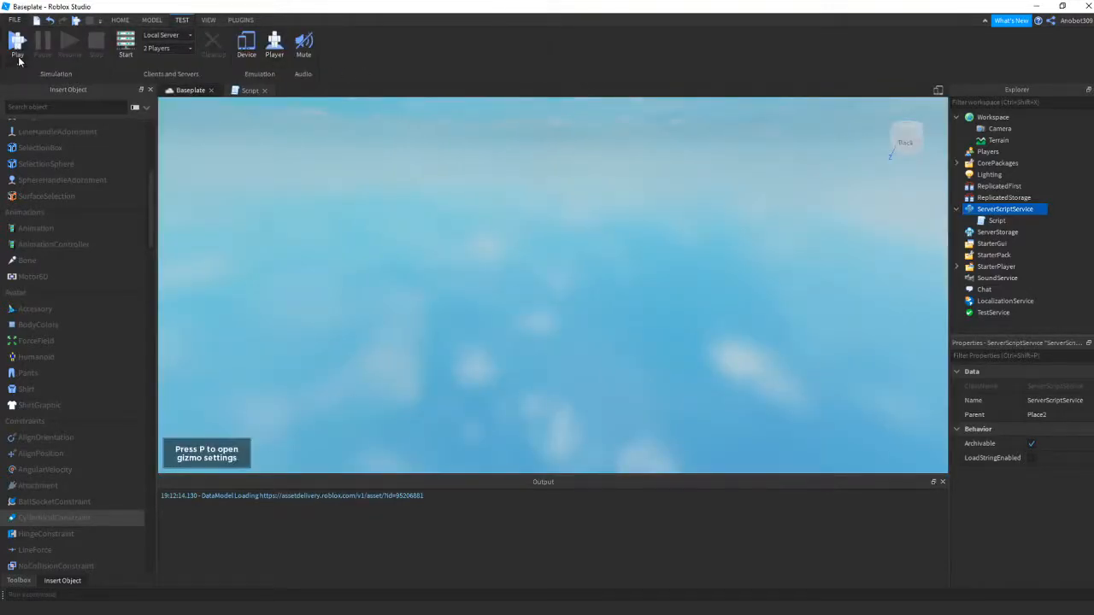
{"action": "left_click", "coordinate": [15, 43]}
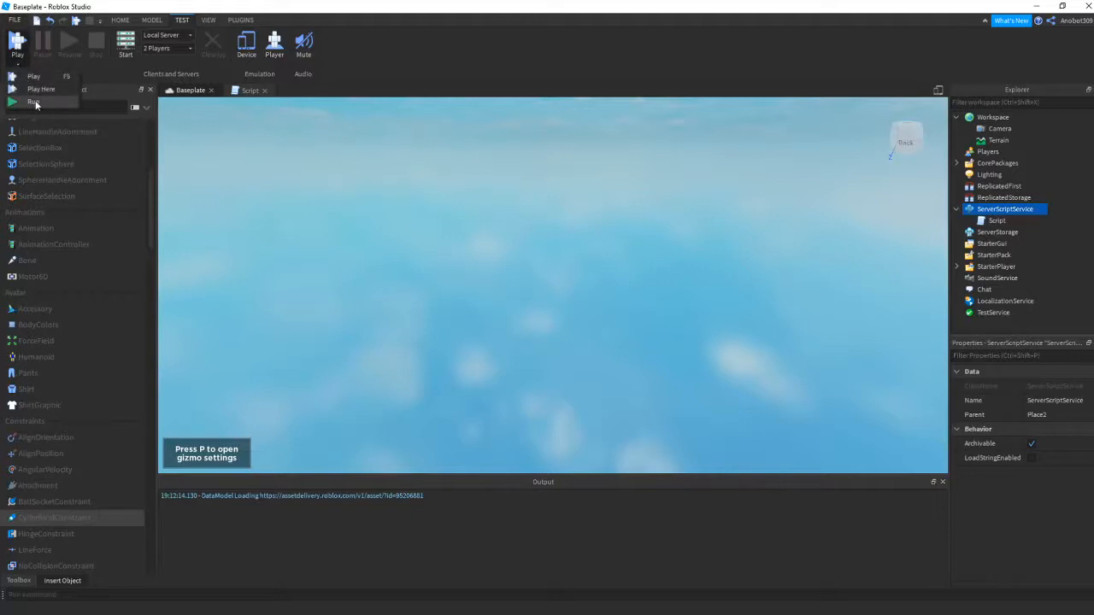
{"action": "left_click", "coordinate": [35, 103]}
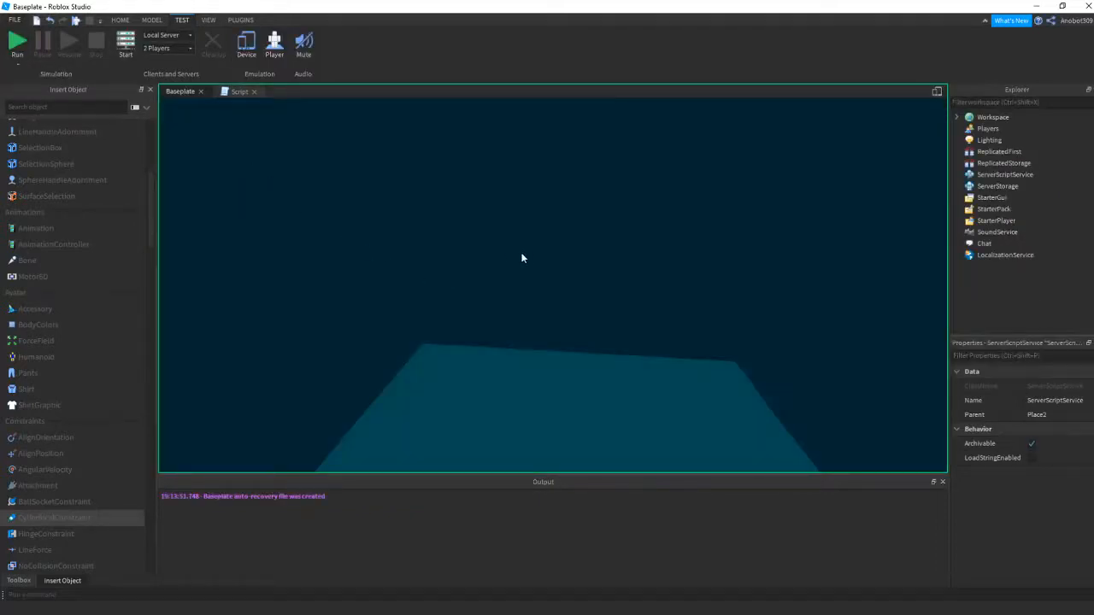
Run the simulation to show the water terrain, then switch to the Home tab
{"action": "left_click", "coordinate": [15, 41]}
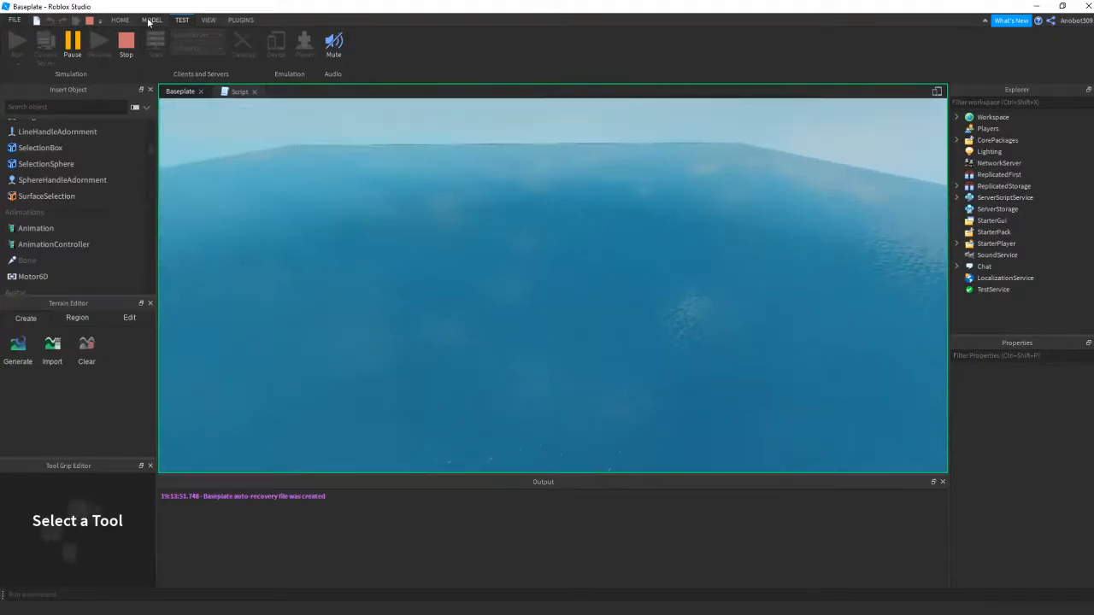
{"action": "left_click", "coordinate": [120, 19]}
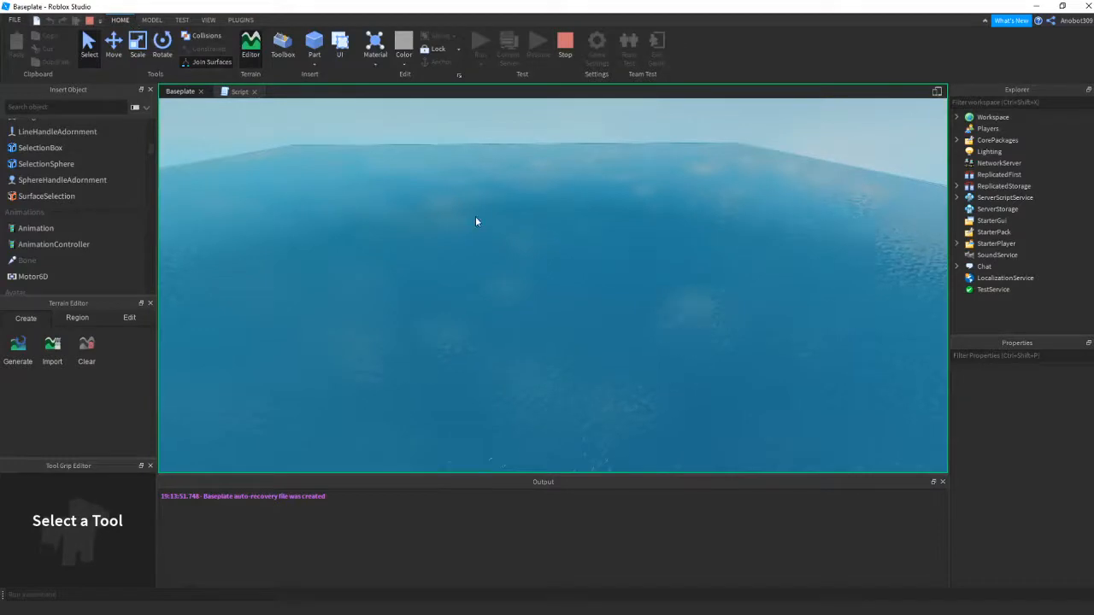